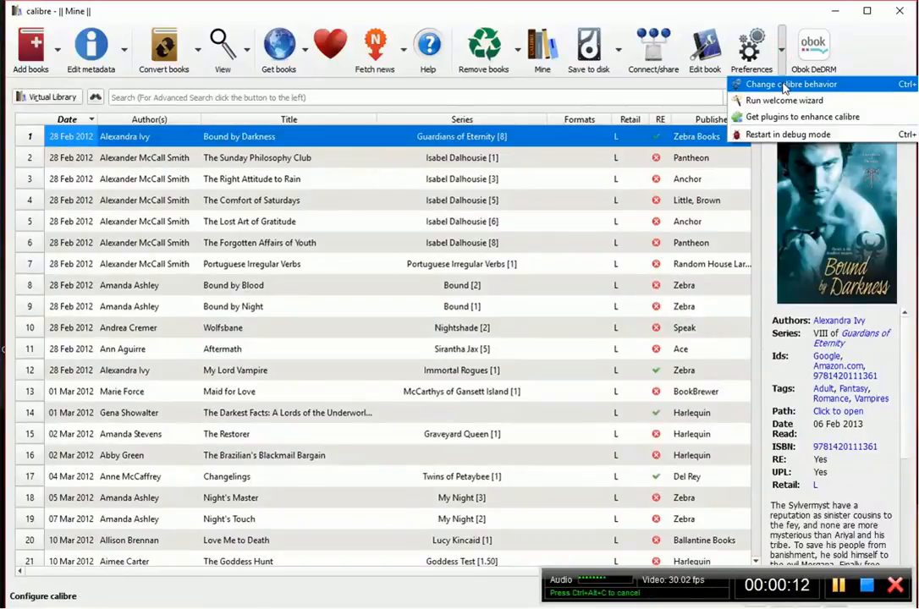
# - Open calibre Preferences and go to the Toolbars settings page
pyautogui.click(790, 84)
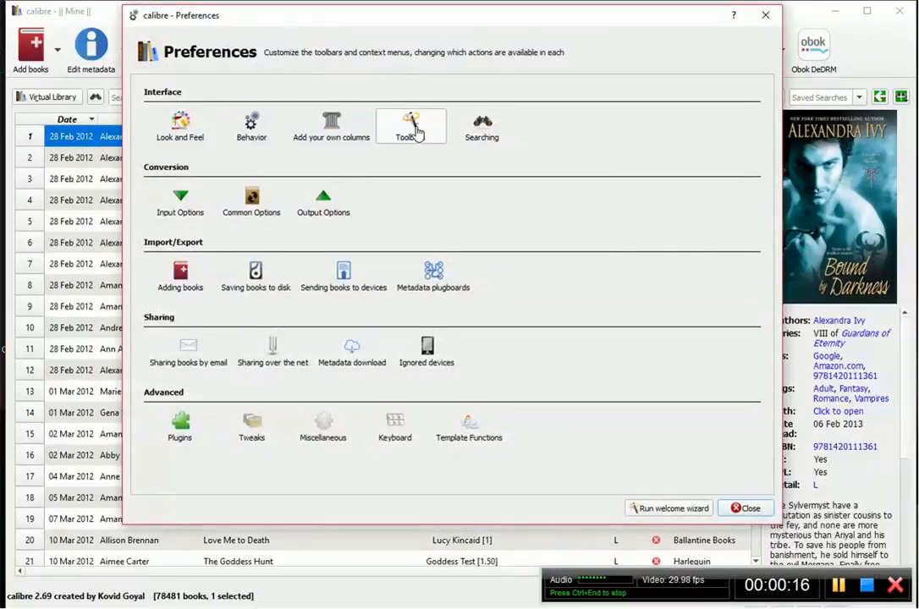
pyautogui.click(411, 125)
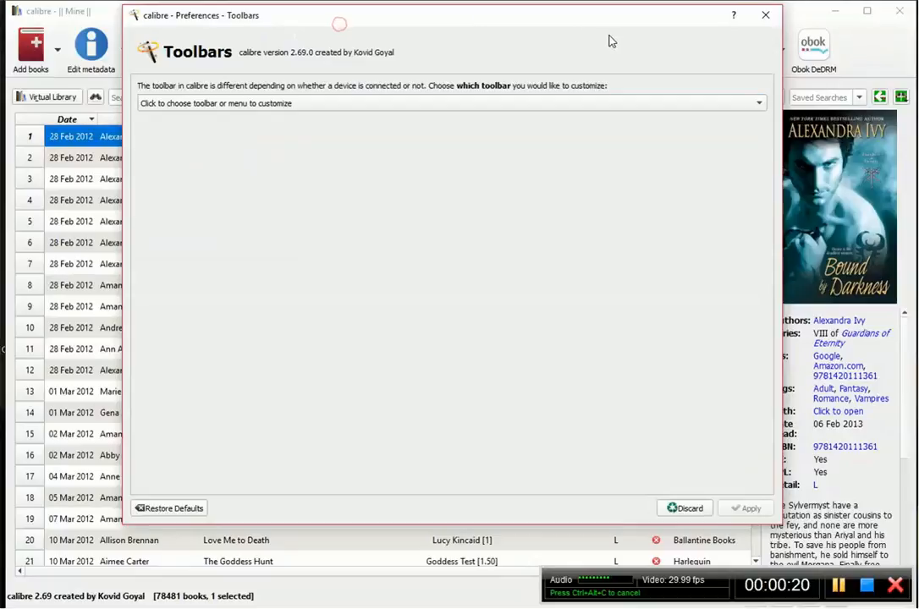
# - Remove separators, Donate, Fetch news, Get books and View from the main toolbar; raise Remove books above Help
pyautogui.click(449, 103)
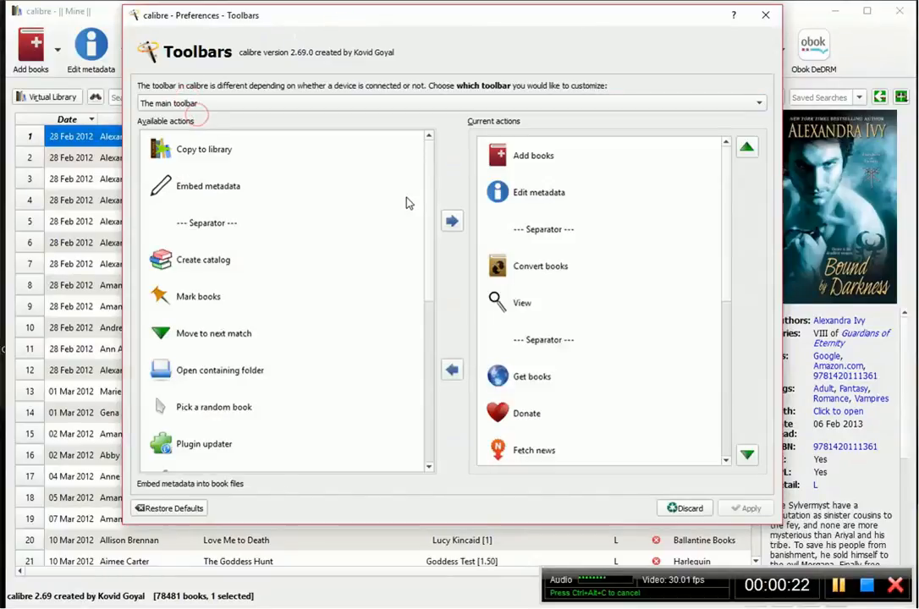
pyautogui.click(544, 228)
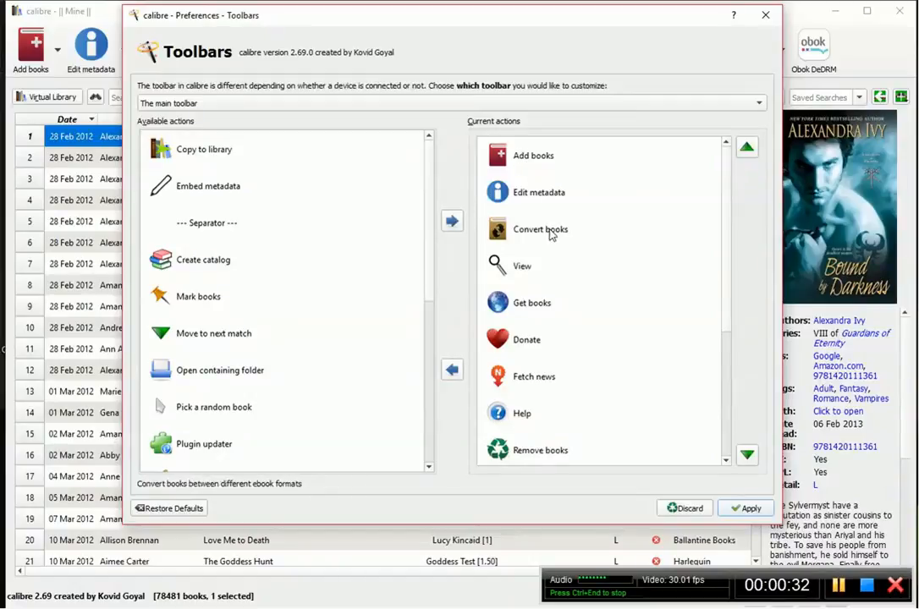
pyautogui.click(522, 266)
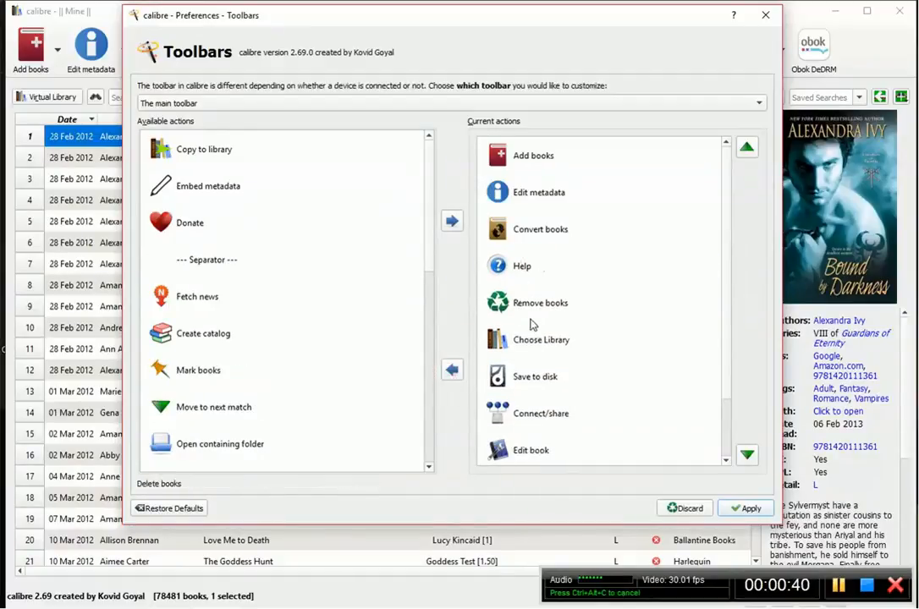
pyautogui.click(522, 265)
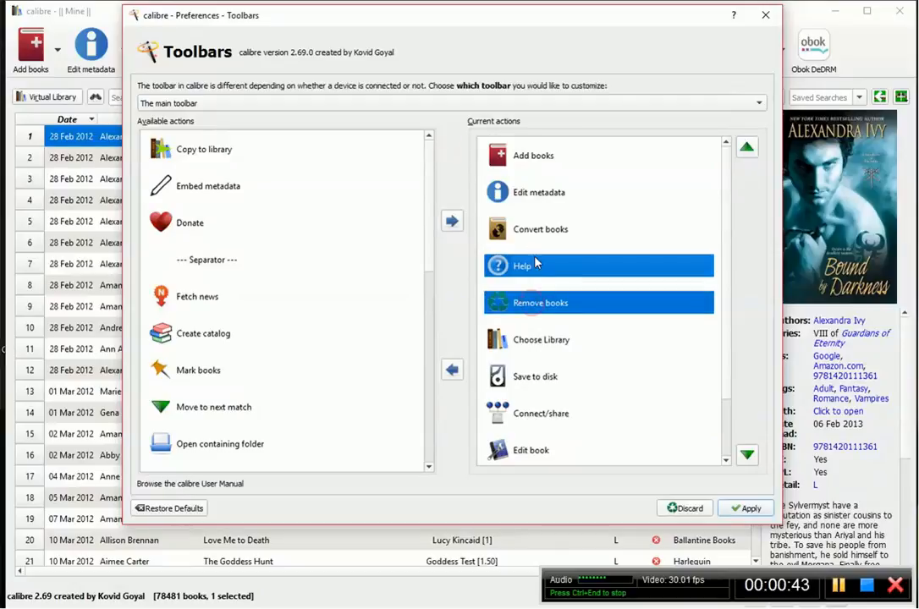
pyautogui.moveTo(700, 357)
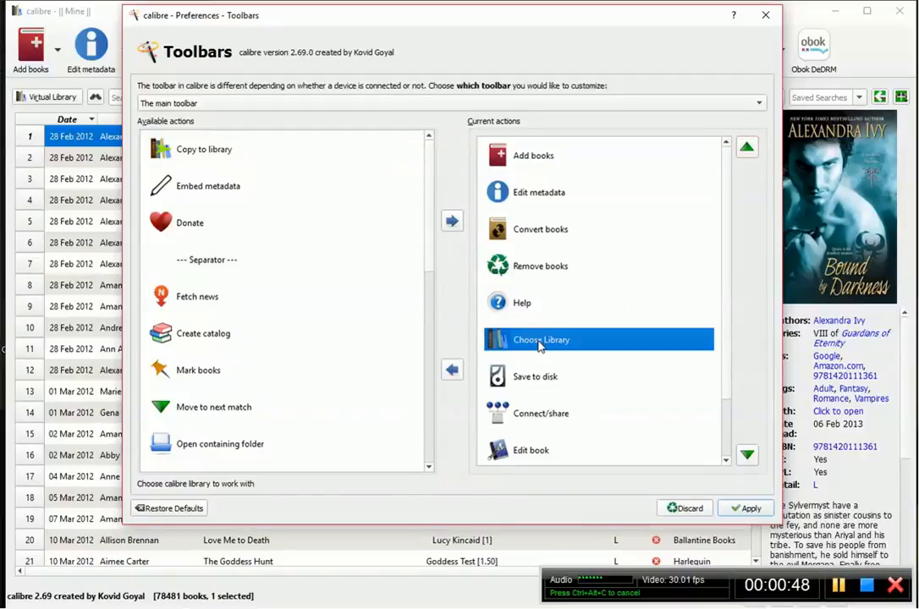
pyautogui.moveTo(553, 379)
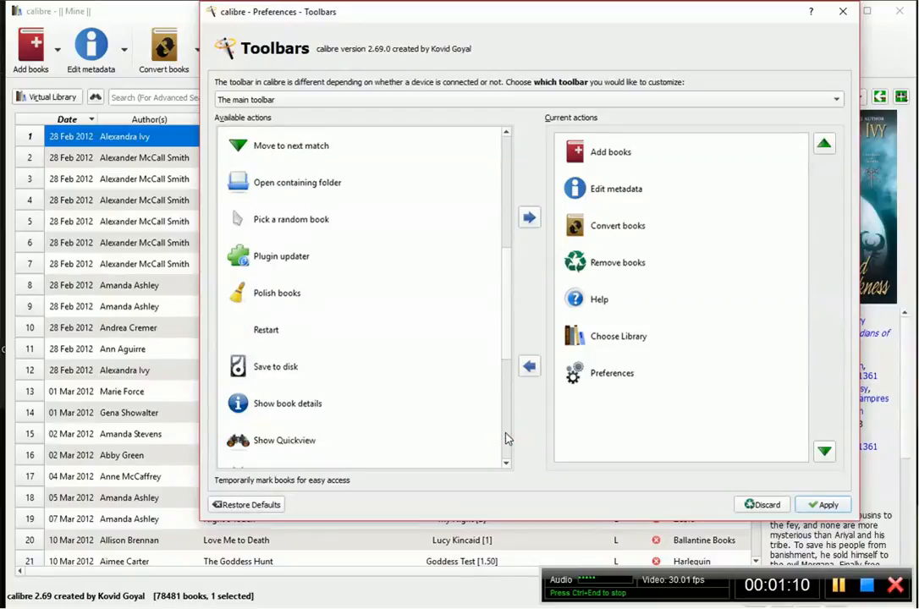
# - Add Polish books below Convert books, add Edit ToC, and apply the toolbar changes
pyautogui.click(276, 293)
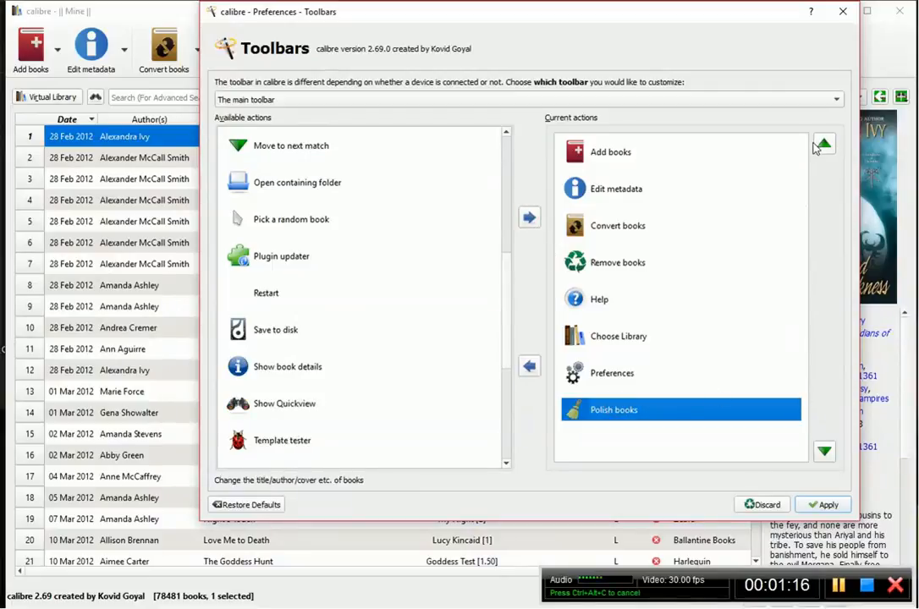
pyautogui.click(823, 143)
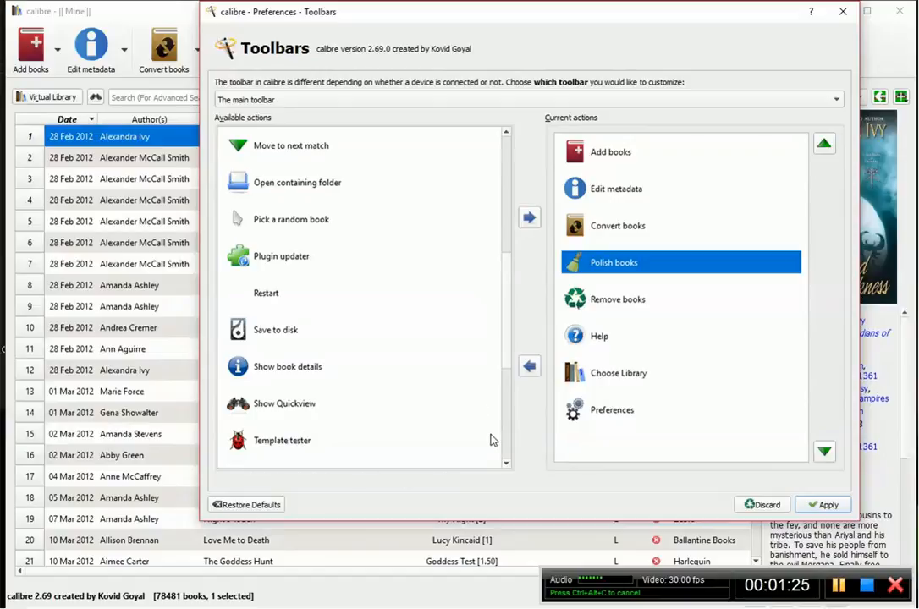
pyautogui.scroll(-3)
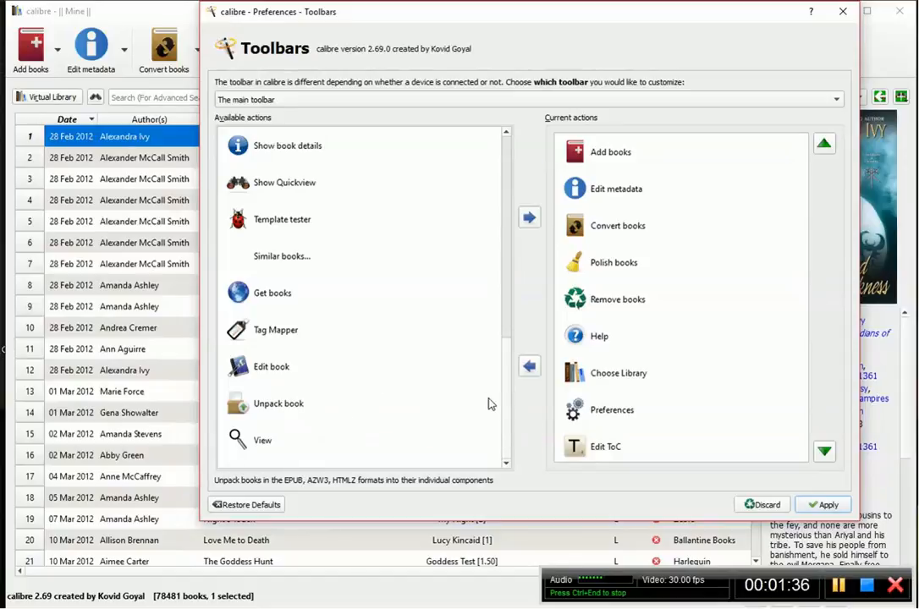
pyautogui.moveTo(248, 417)
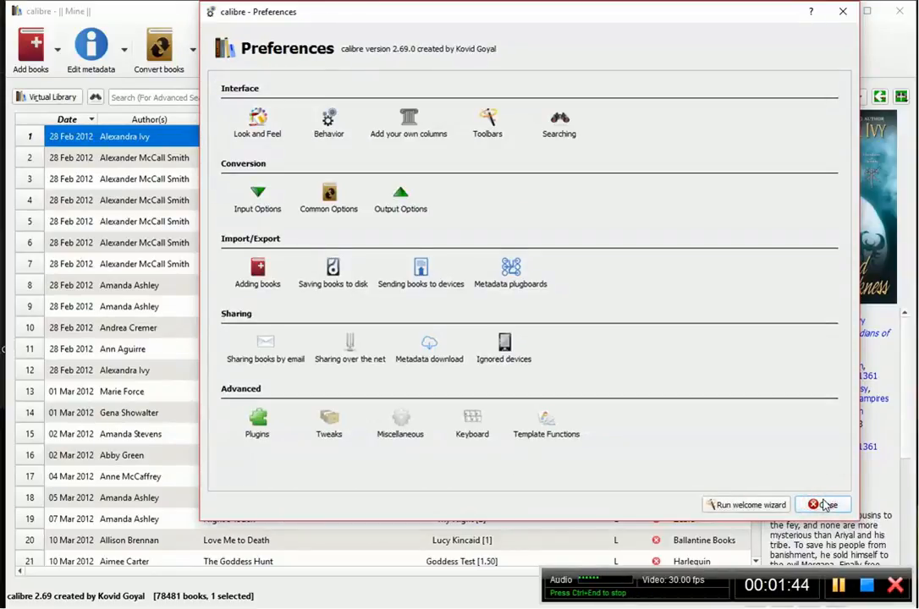
# - Close Preferences to show the updated toolbar with Polish books and Edit ToC
pyautogui.click(822, 504)
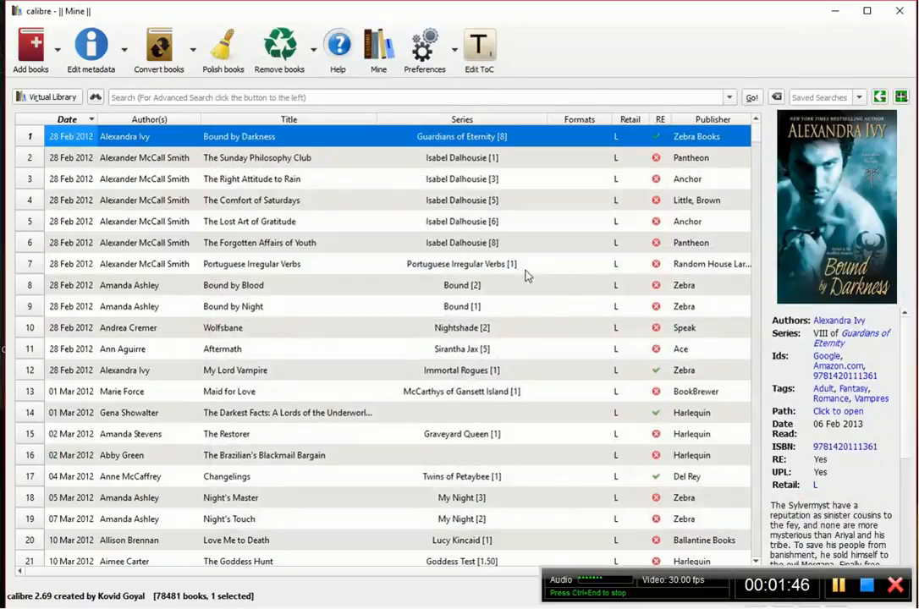
pyautogui.moveTo(640, 43)
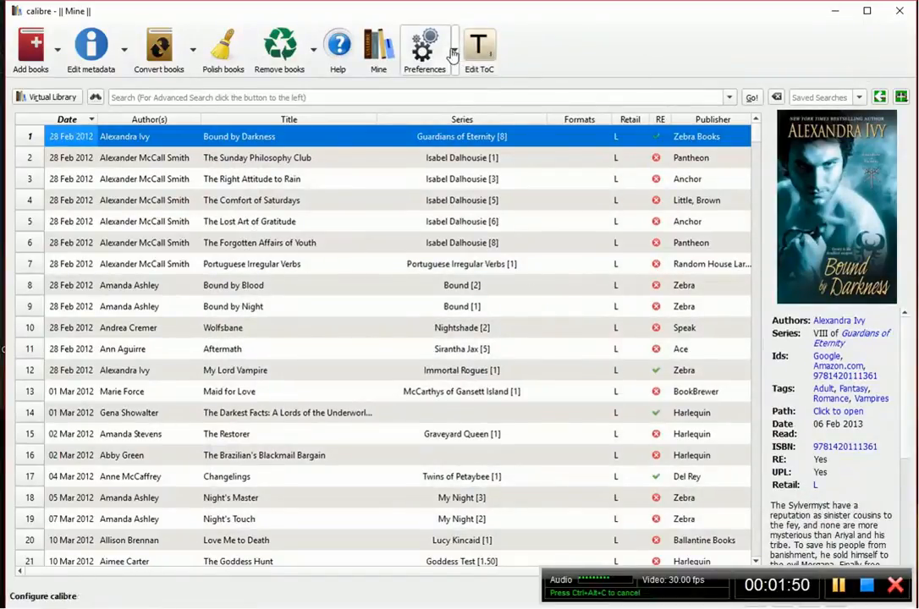
pyautogui.click(452, 49)
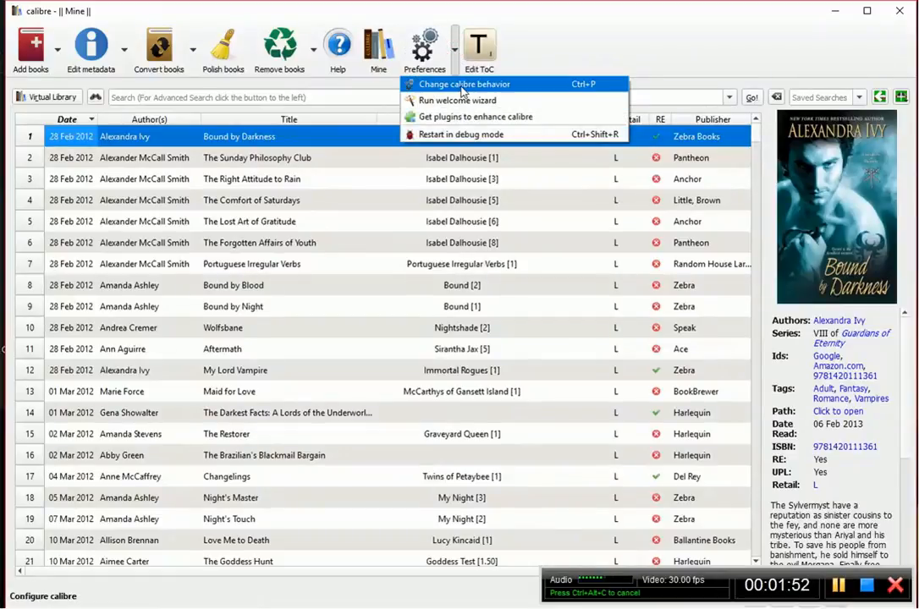
pyautogui.click(464, 84)
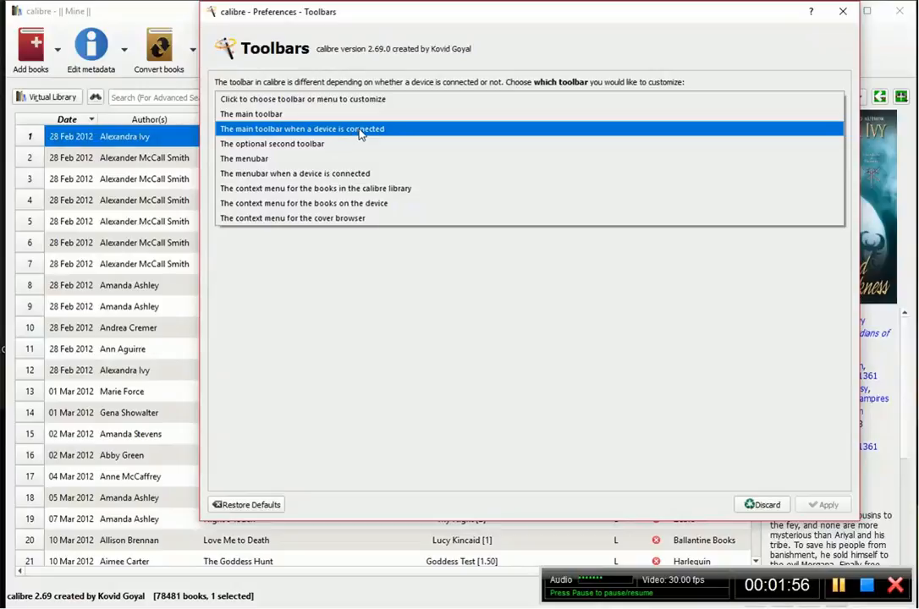
pyautogui.click(270, 143)
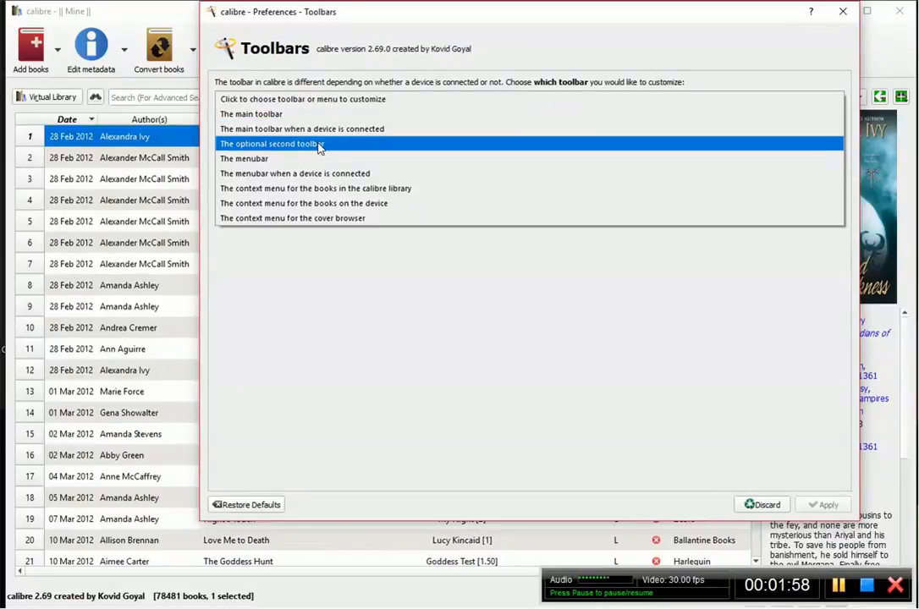
pyautogui.click(270, 143)
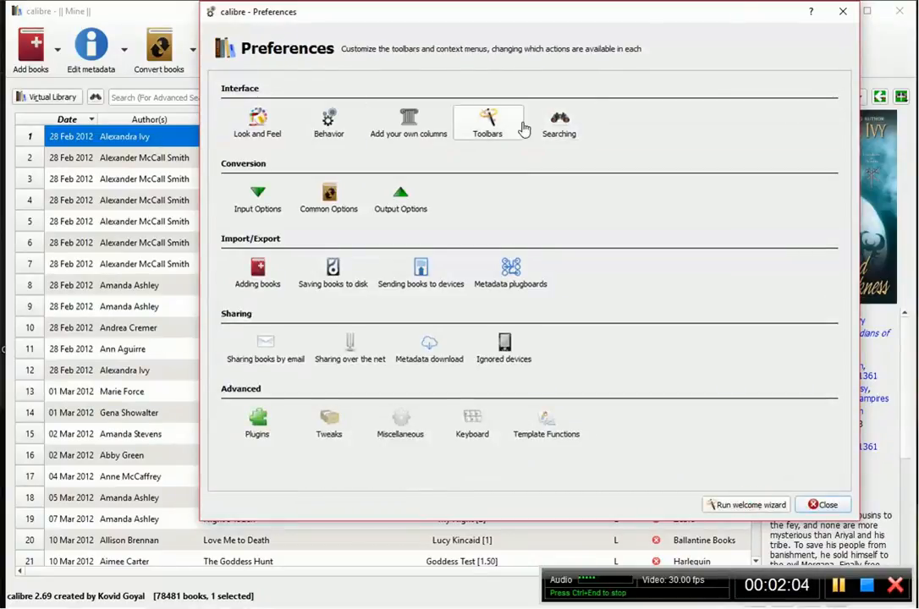
pyautogui.click(487, 121)
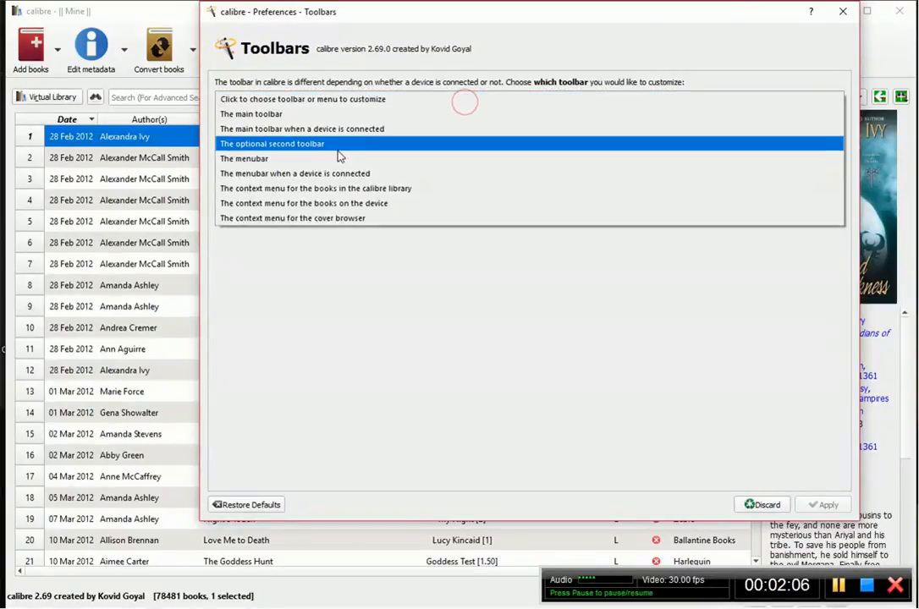
pyautogui.click(295, 173)
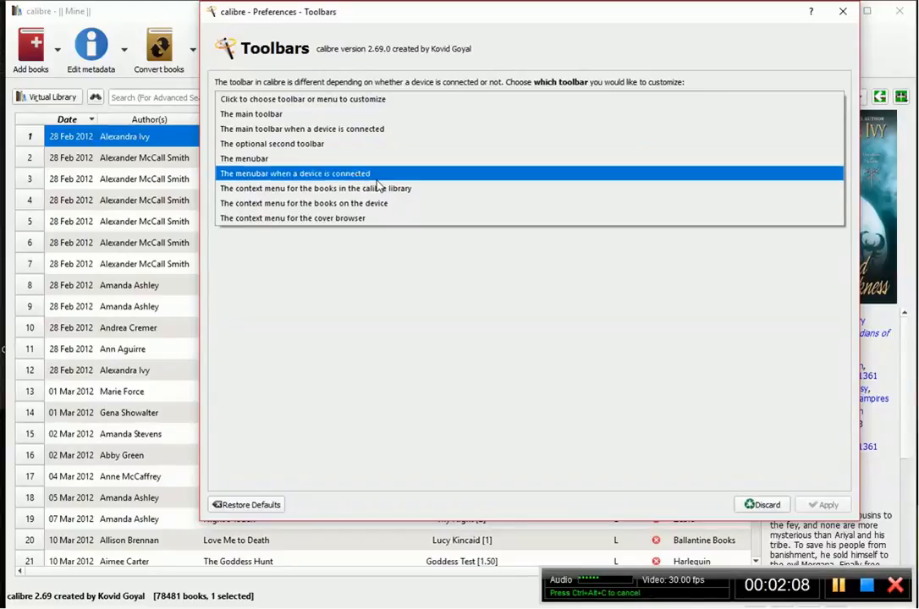
pyautogui.click(305, 203)
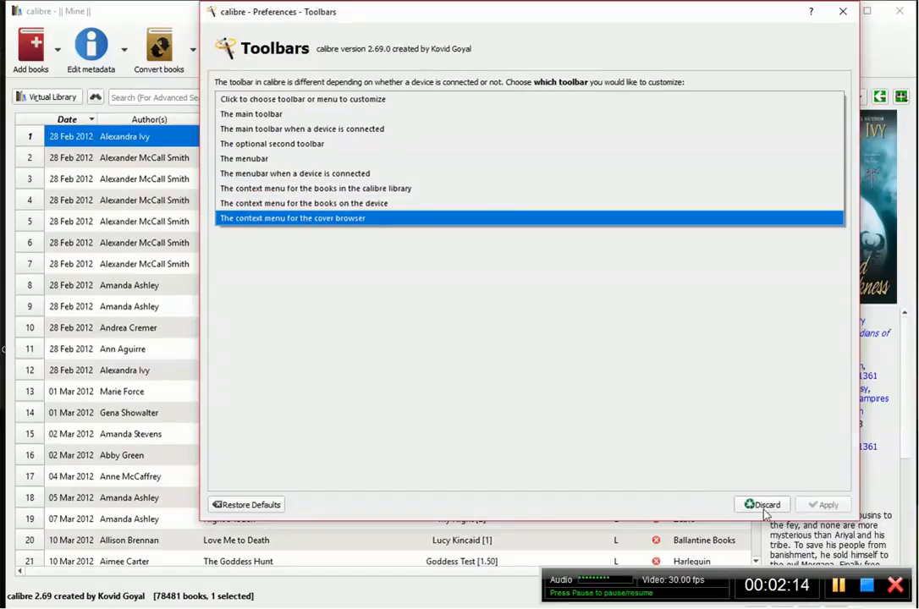
pyautogui.moveTo(706, 471)
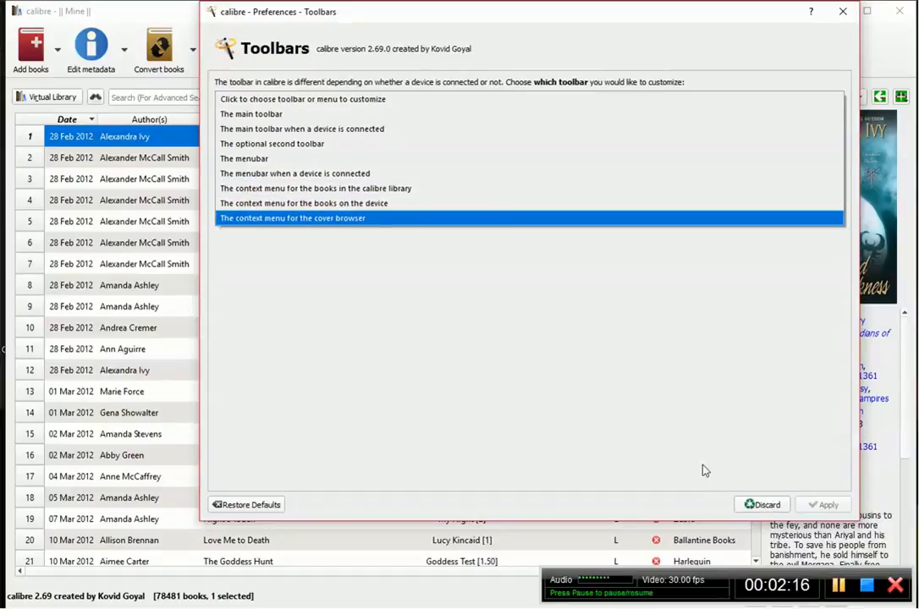
pyautogui.click(304, 203)
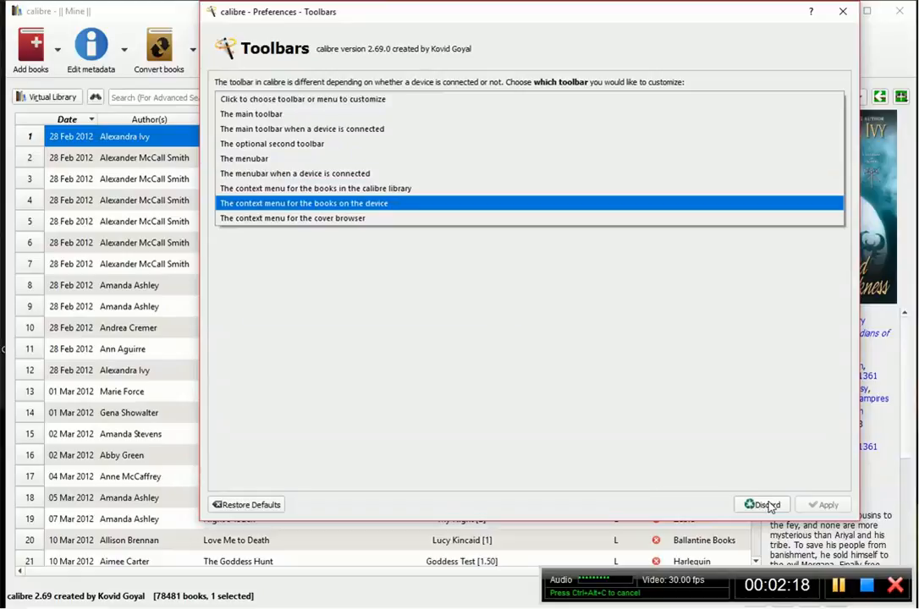
pyautogui.click(392, 100)
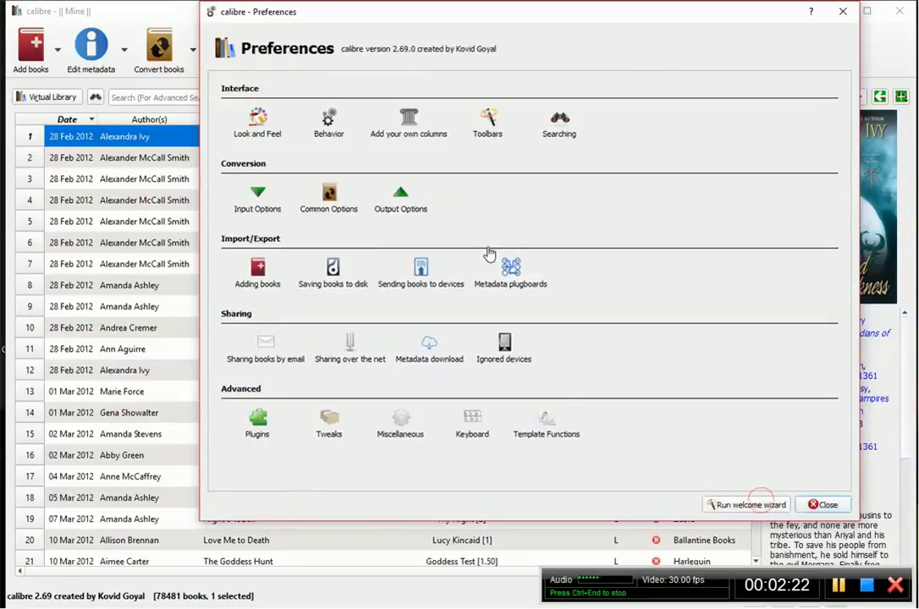
pyautogui.click(486, 123)
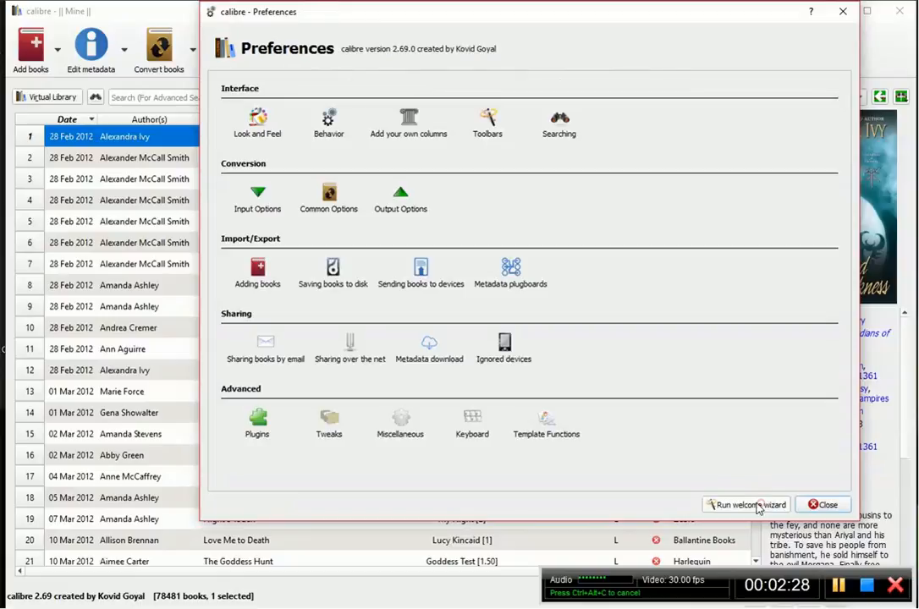
pyautogui.click(822, 503)
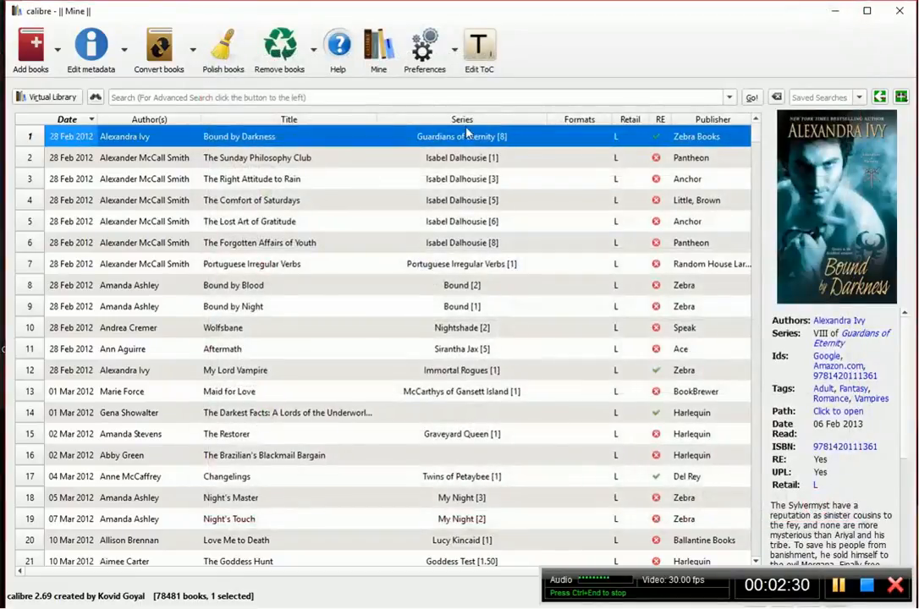
pyautogui.moveTo(438, 192)
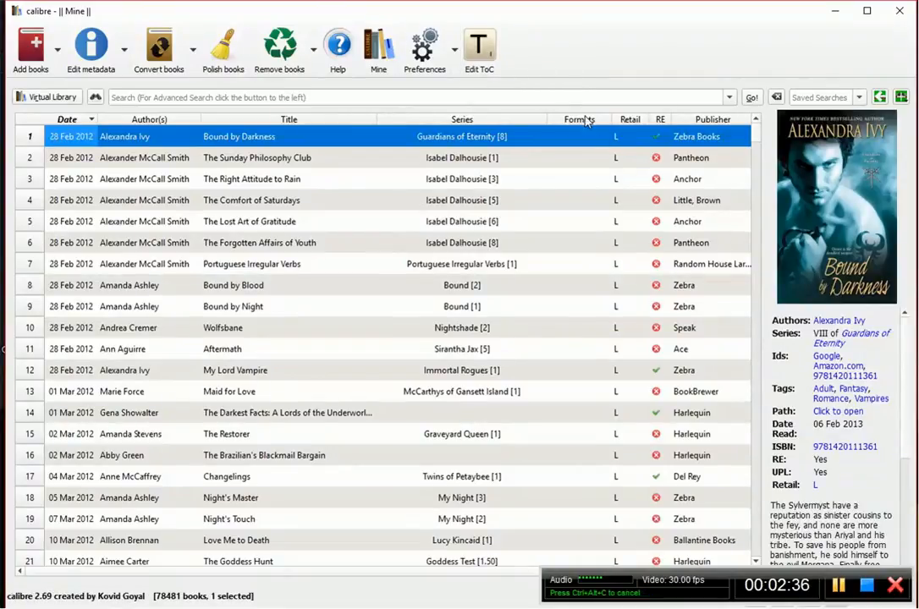
pyautogui.moveTo(566, 71)
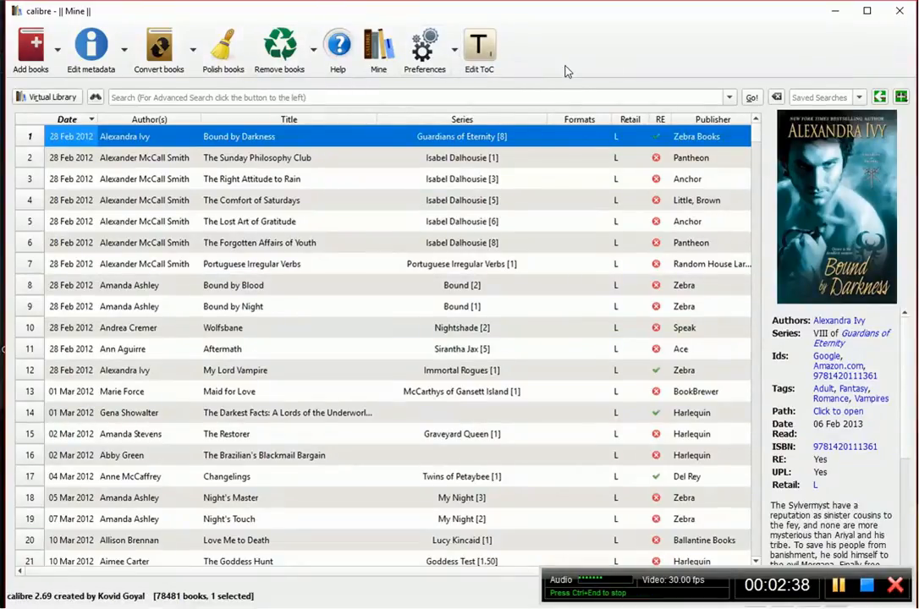